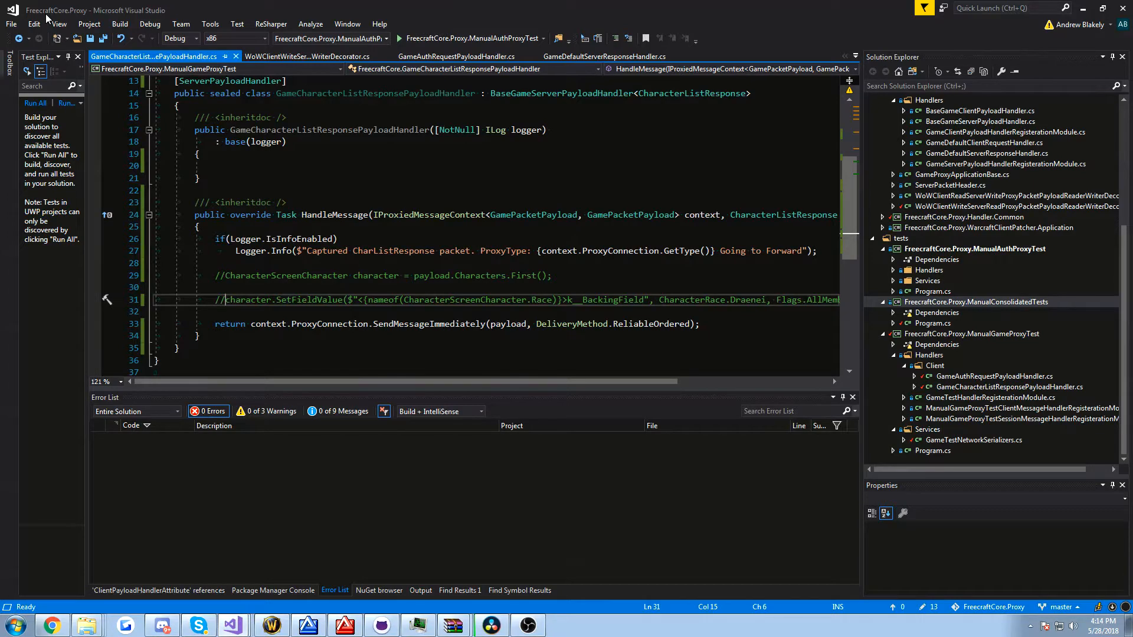
mouse_move(253, 618)
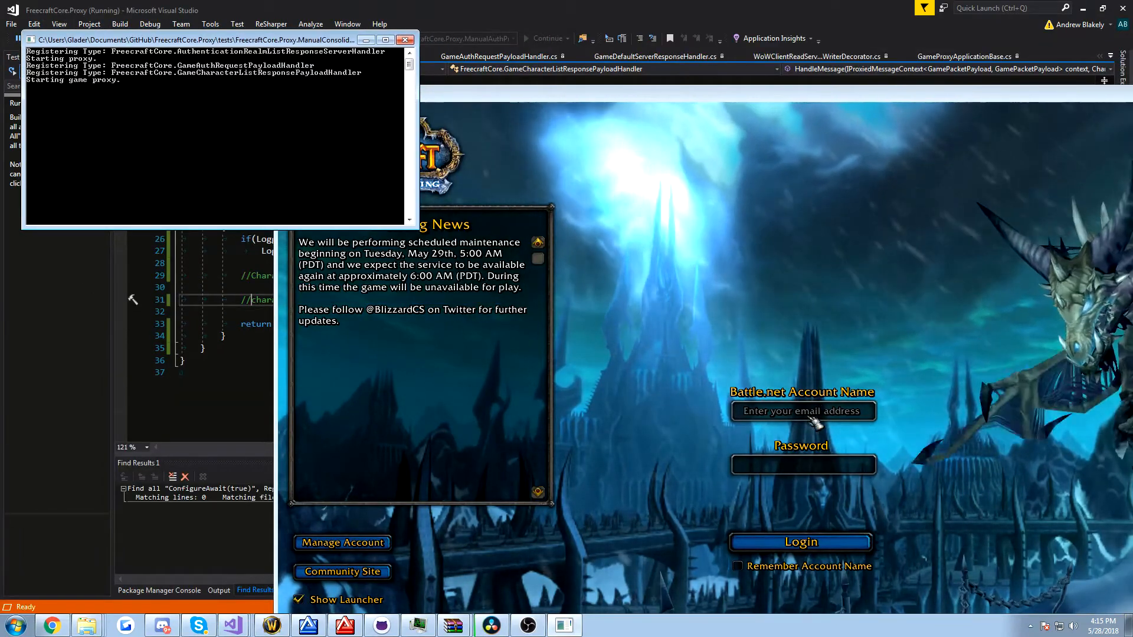
Log in with account 'Gla' through the proxy and give the console the game's process id.
type("Gla")
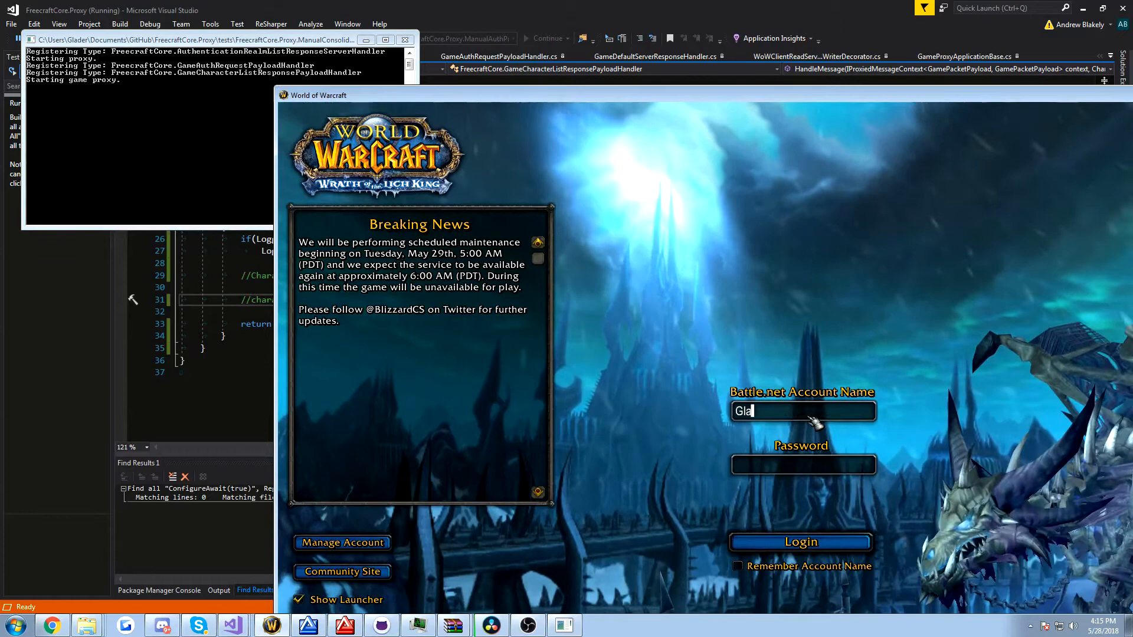
left_click(800, 542)
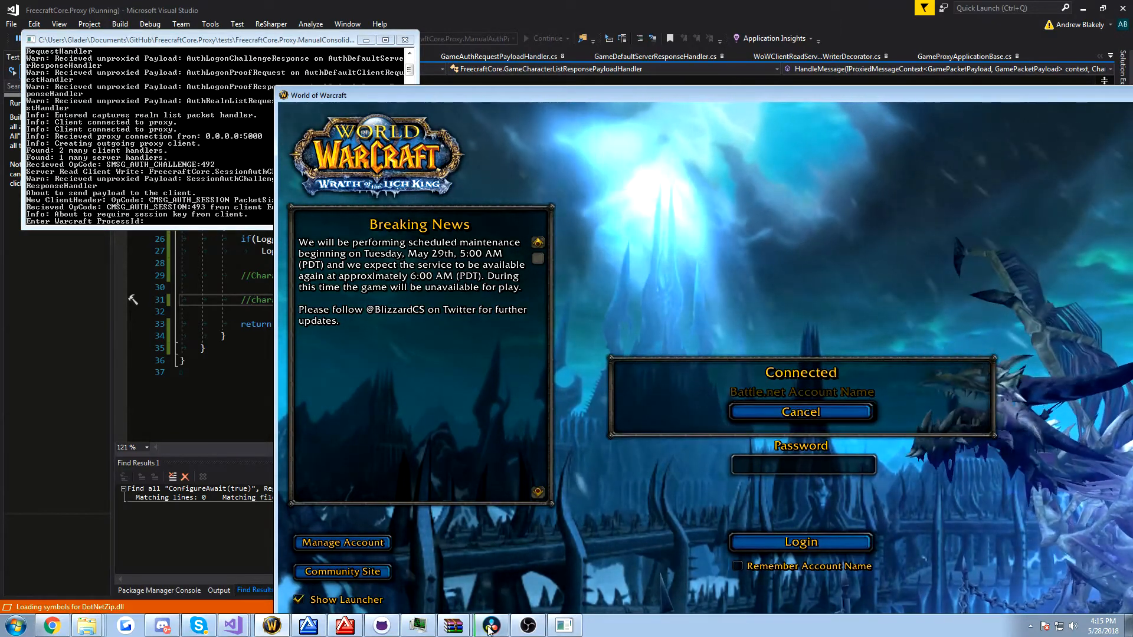
left_click(493, 627)
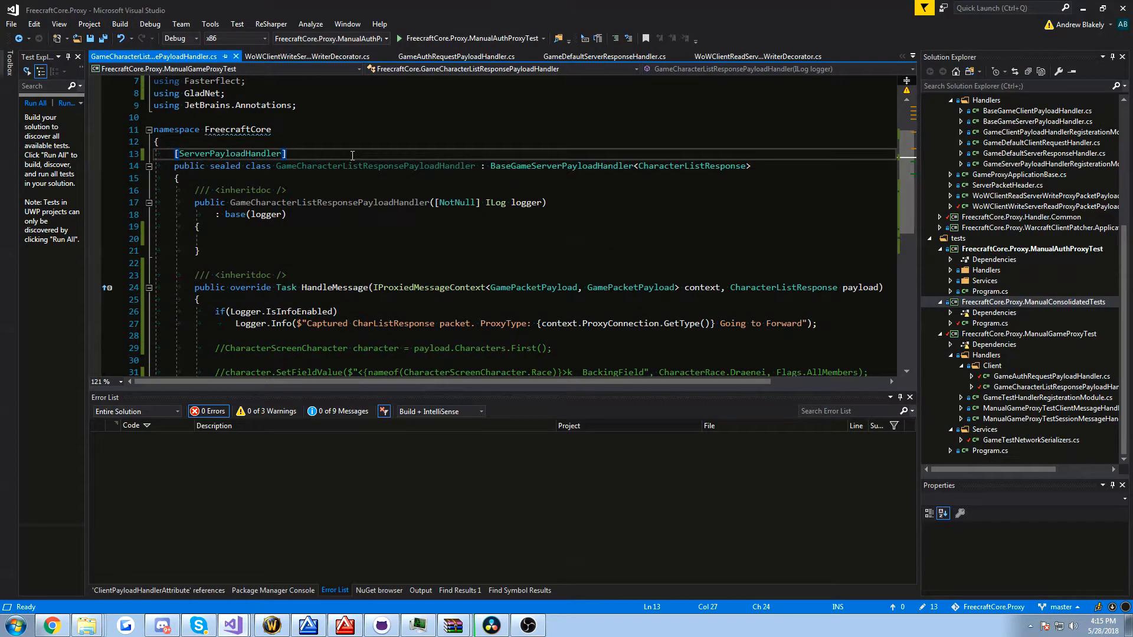
Uncomment the First() character and SetFieldValue lines in the character-list handler.
double_click(561, 165)
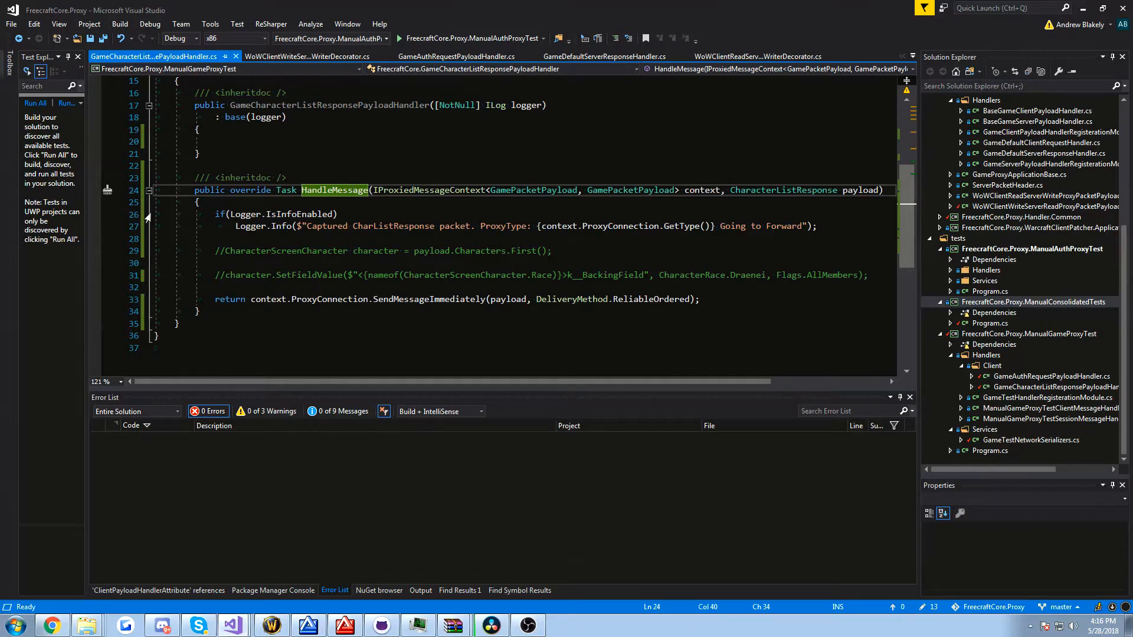
left_click(557, 250)
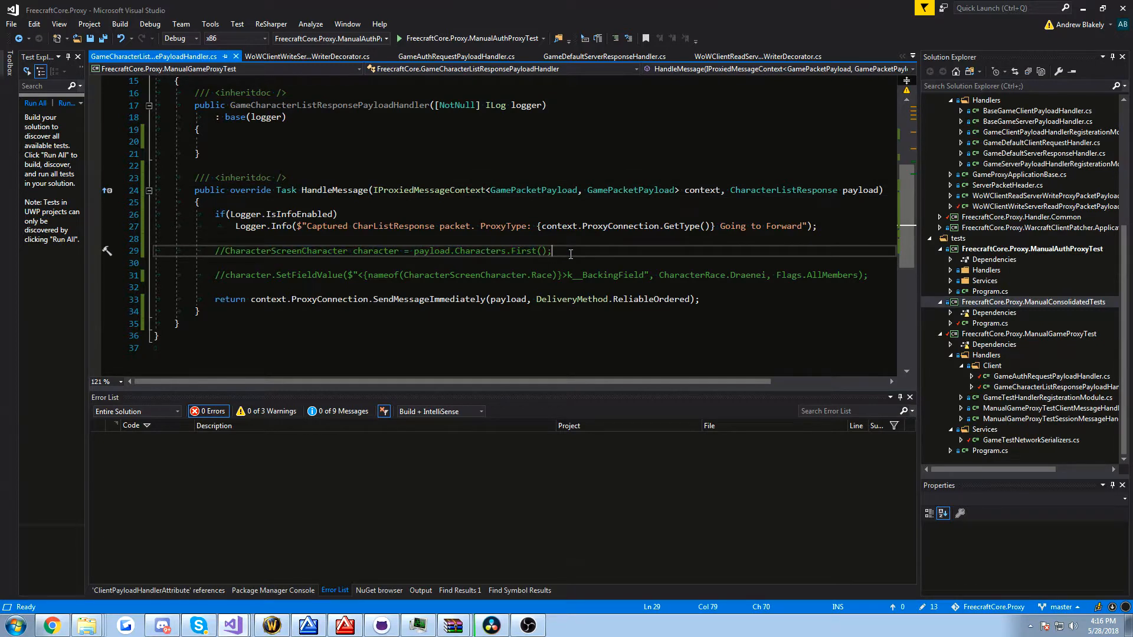
left_click(519, 250)
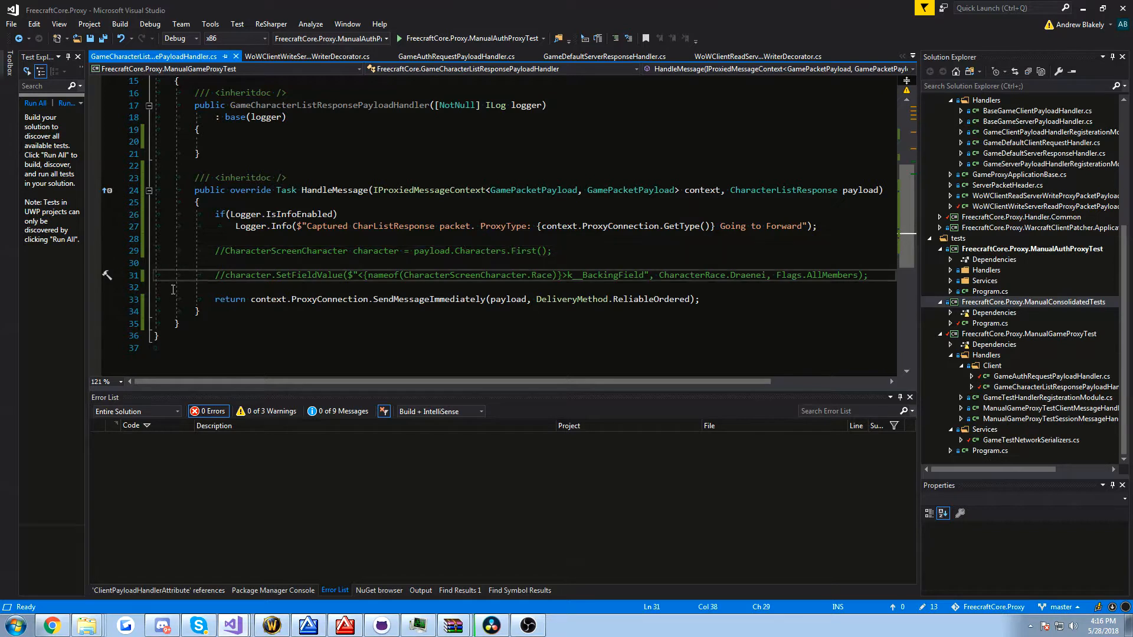
left_click(226, 250)
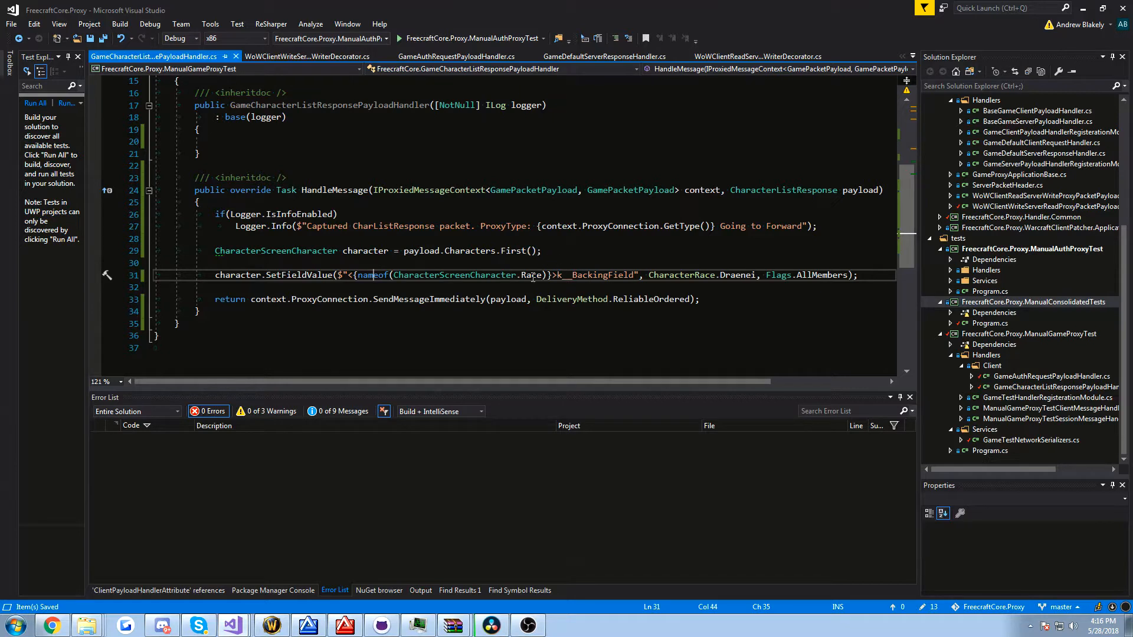
Confirm the race field is set to CharacterRace.Draenei and relaunch the proxy.
double_click(531, 275)
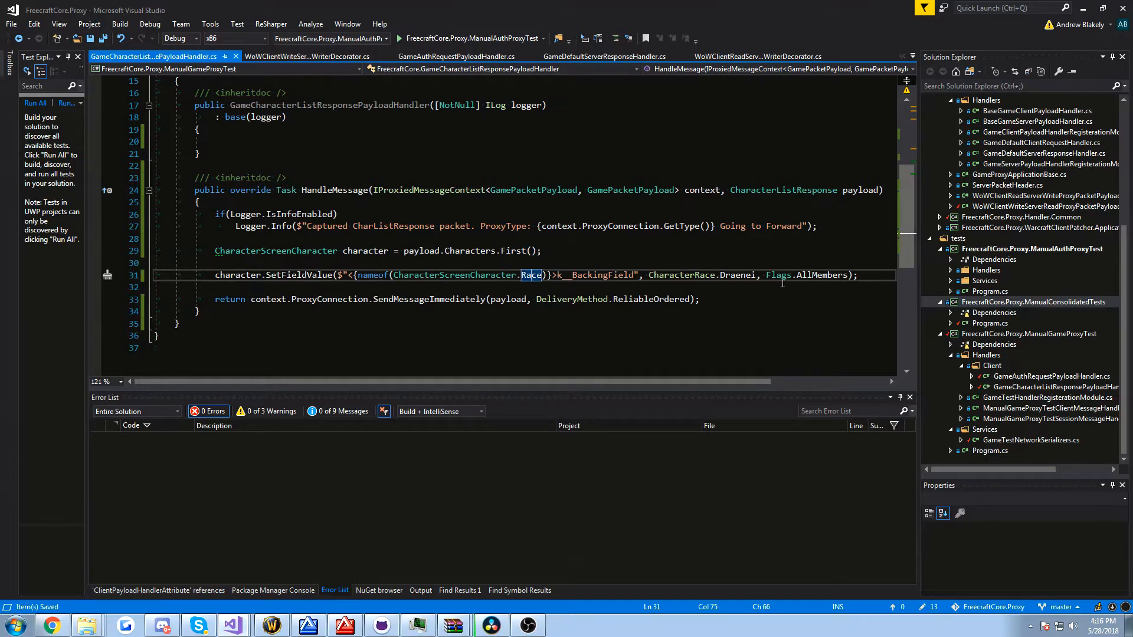
double_click(737, 275)
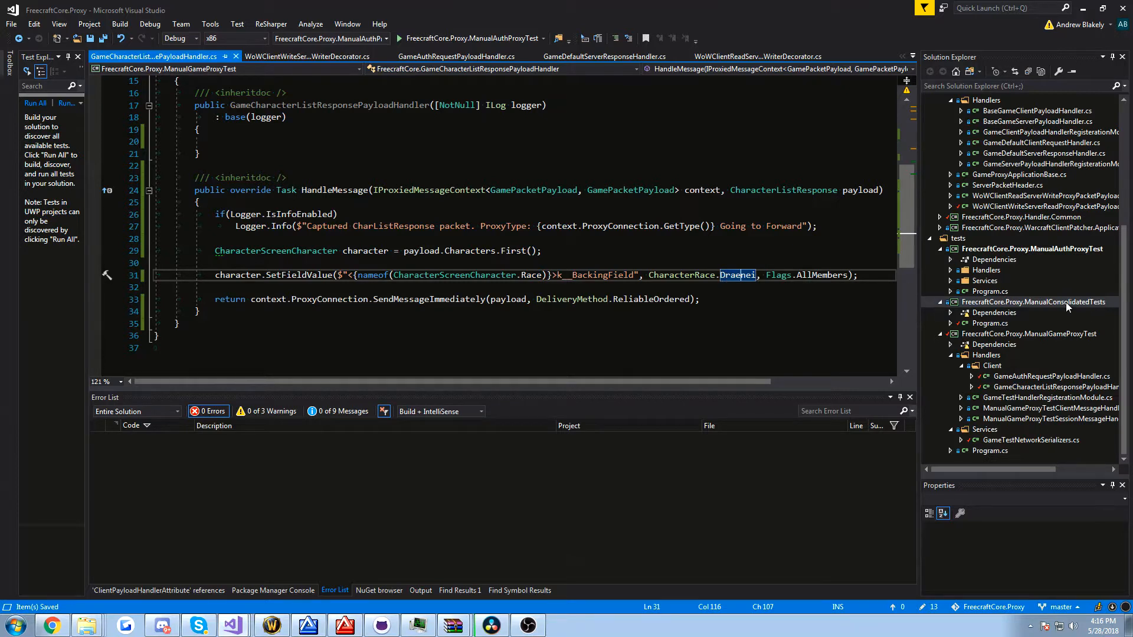
left_click(1032, 303)
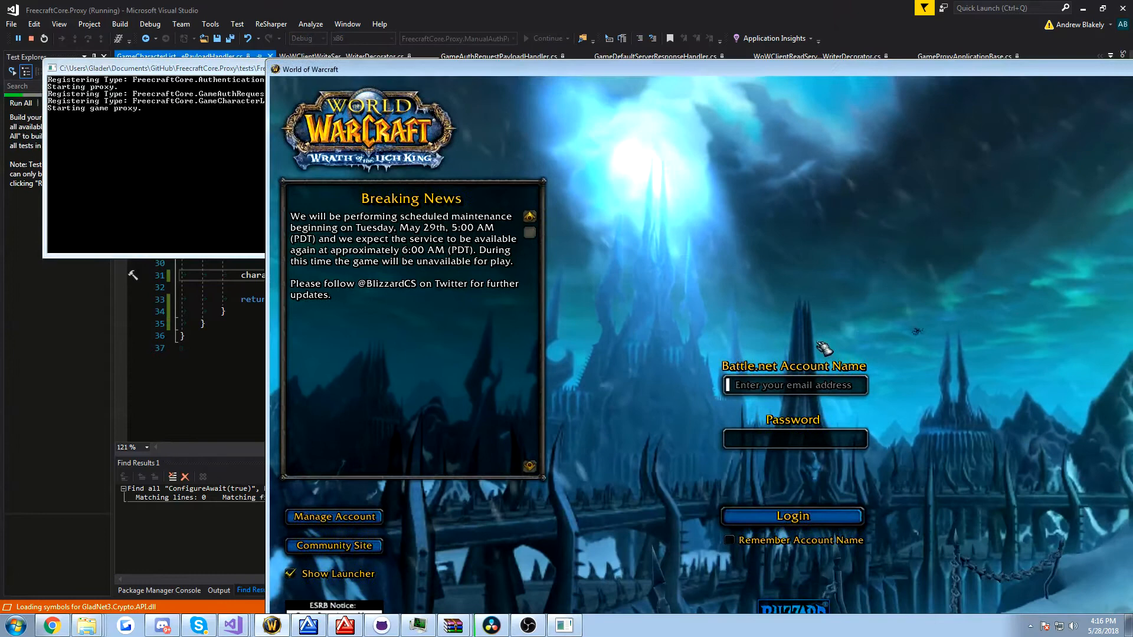
Log in through the proxy to test the Draenei race rewrite.
left_click(793, 517)
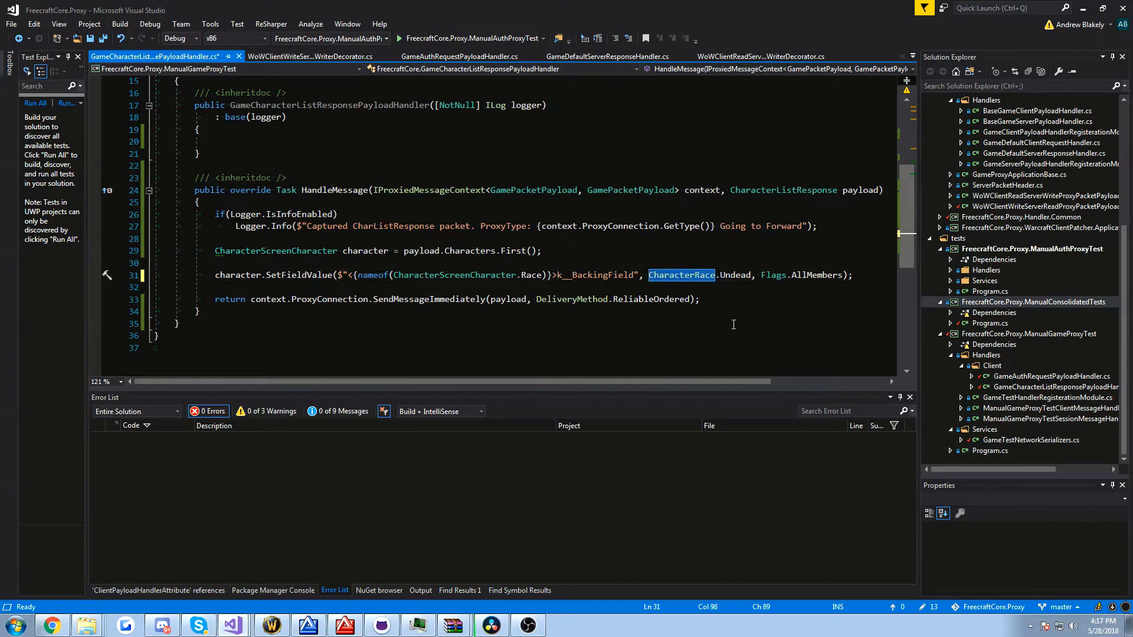
Set the race to (CharacterRace)12 in SetFieldValue and run the proxy again.
type("1")
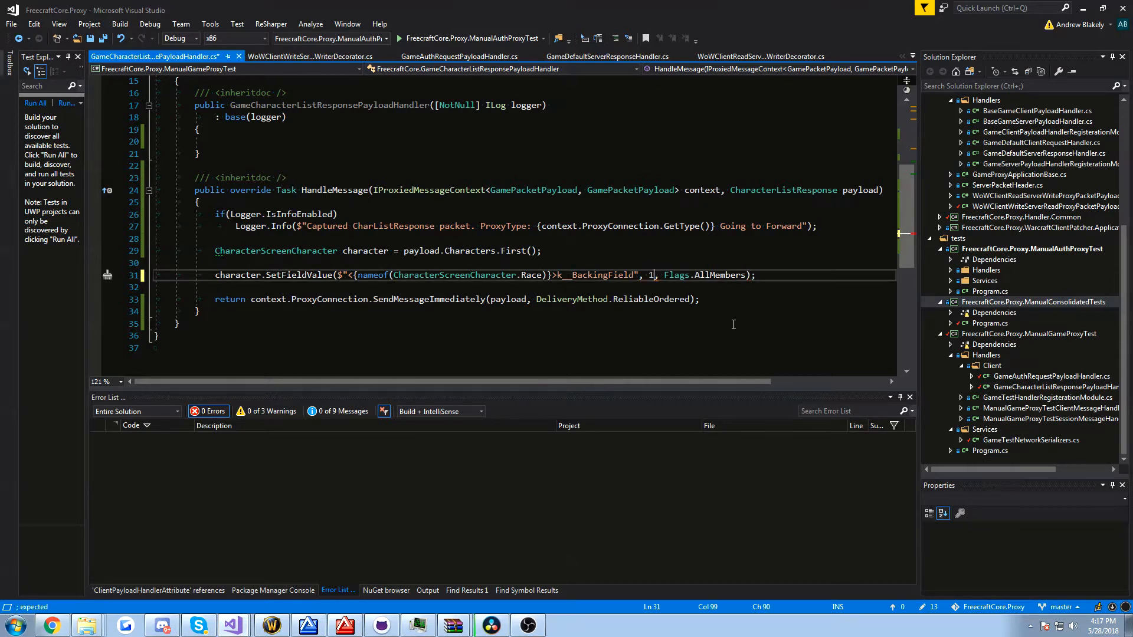
type("(CharacterRace)12")
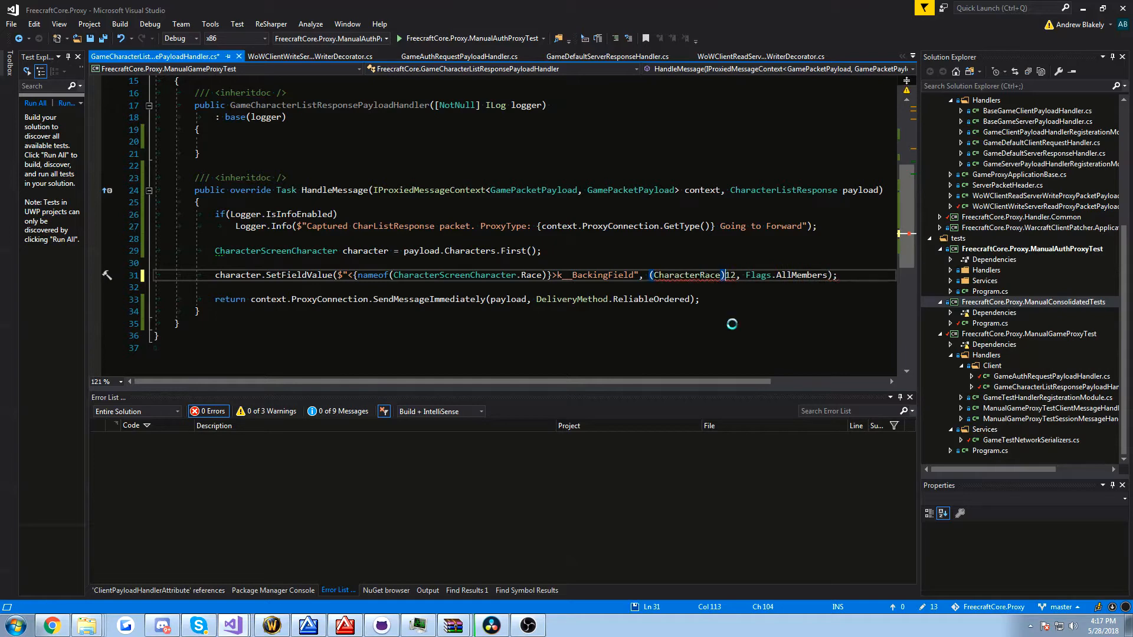
left_click(1032, 303)
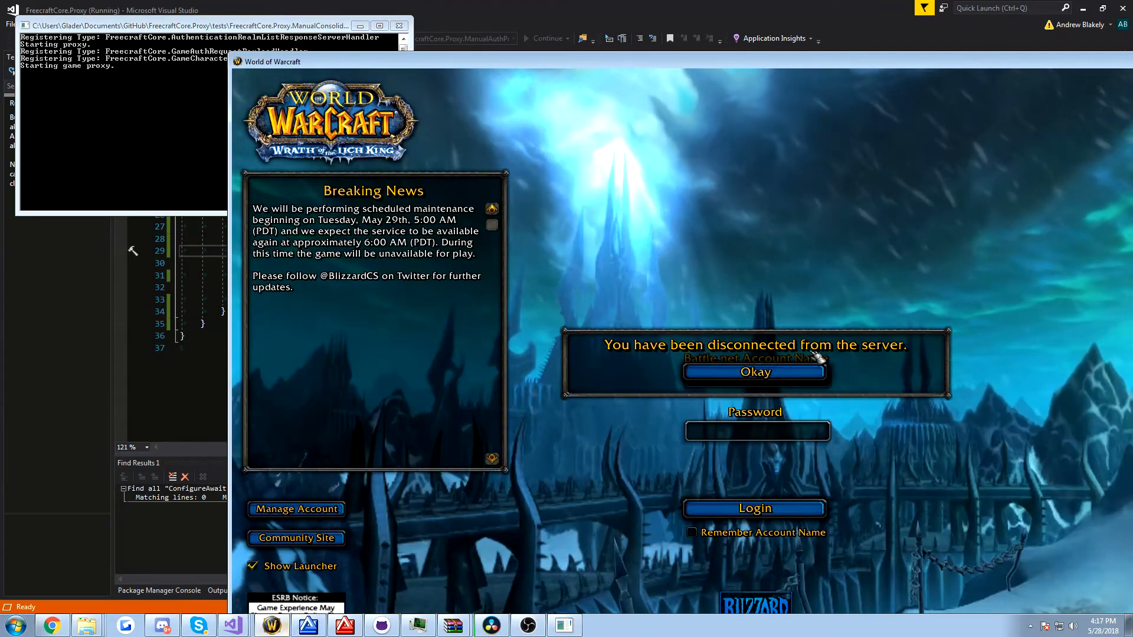
Dismiss the disconnect notice, log in again and supply Wow.exe's process id to the proxy.
left_click(756, 372)
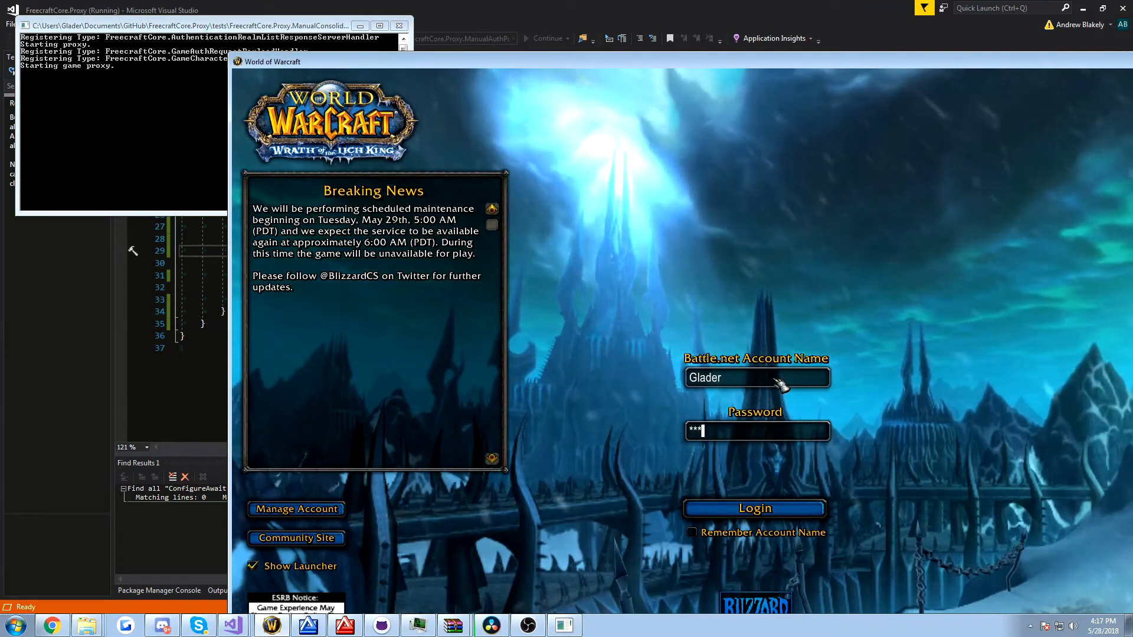
left_click(756, 508)
type("23")
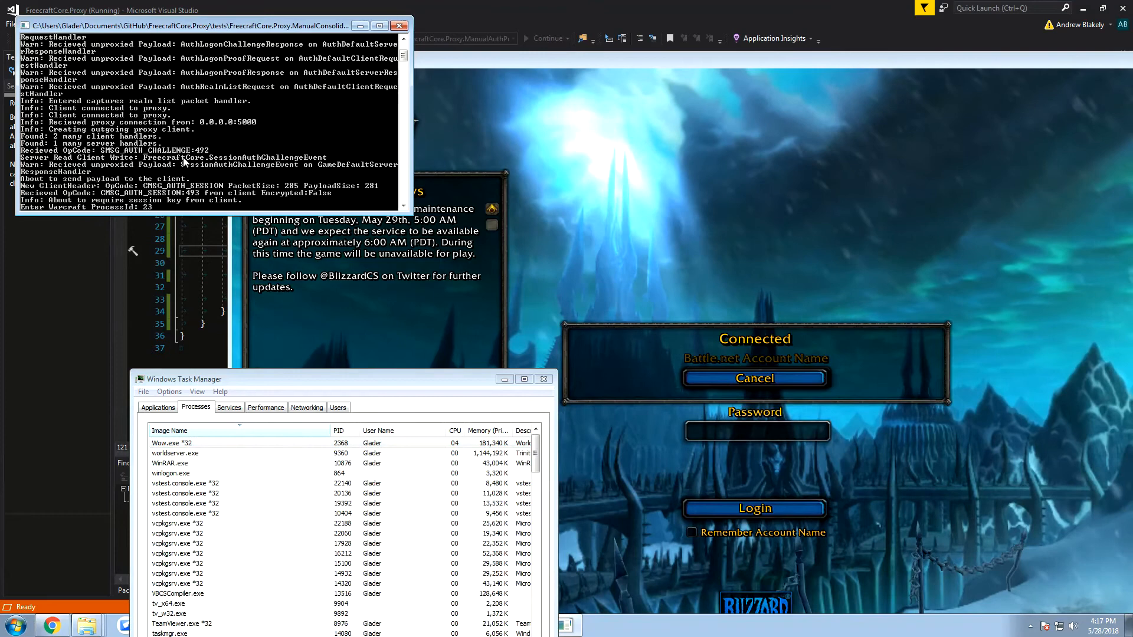
left_click(755, 507)
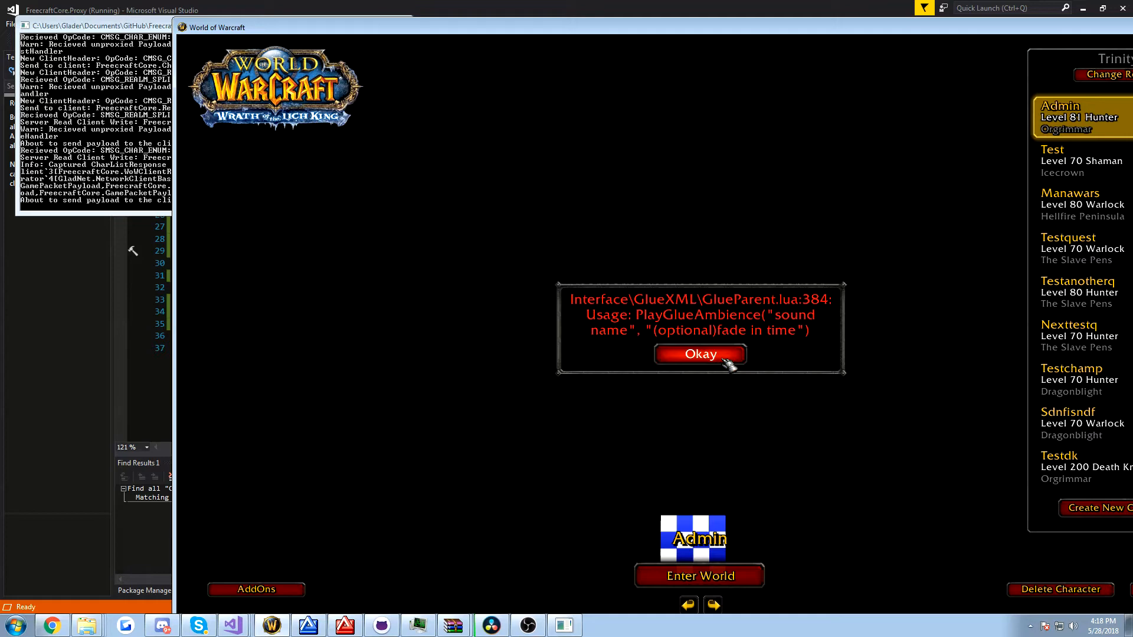
Select the Test character, dismiss the GlueParent.lua error and close the proxy console.
left_click(701, 354)
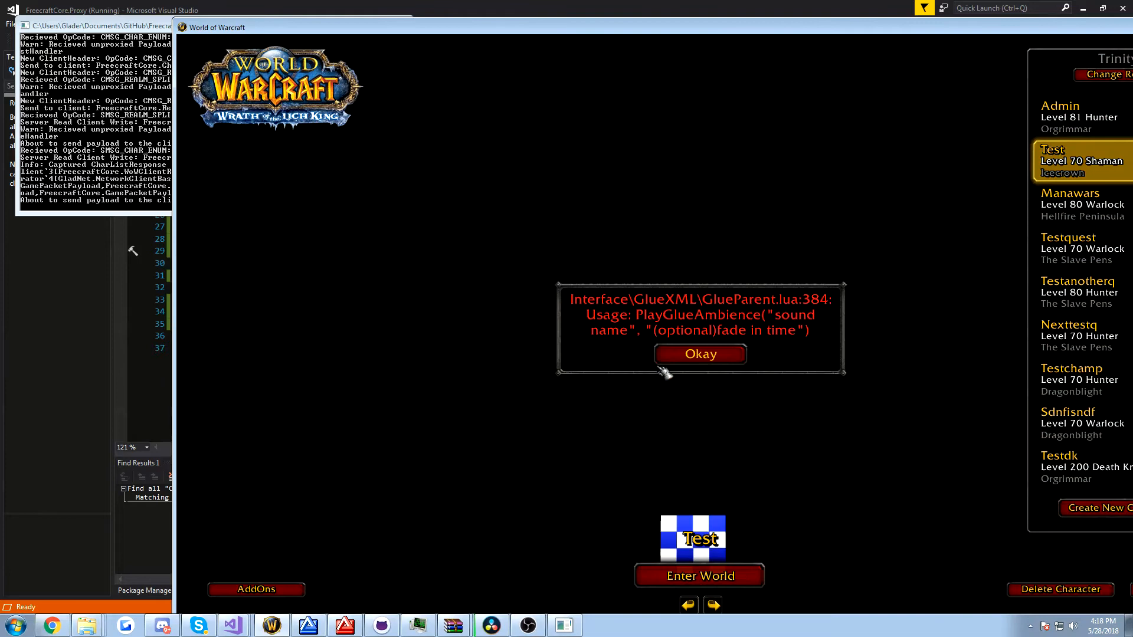
left_click(701, 354)
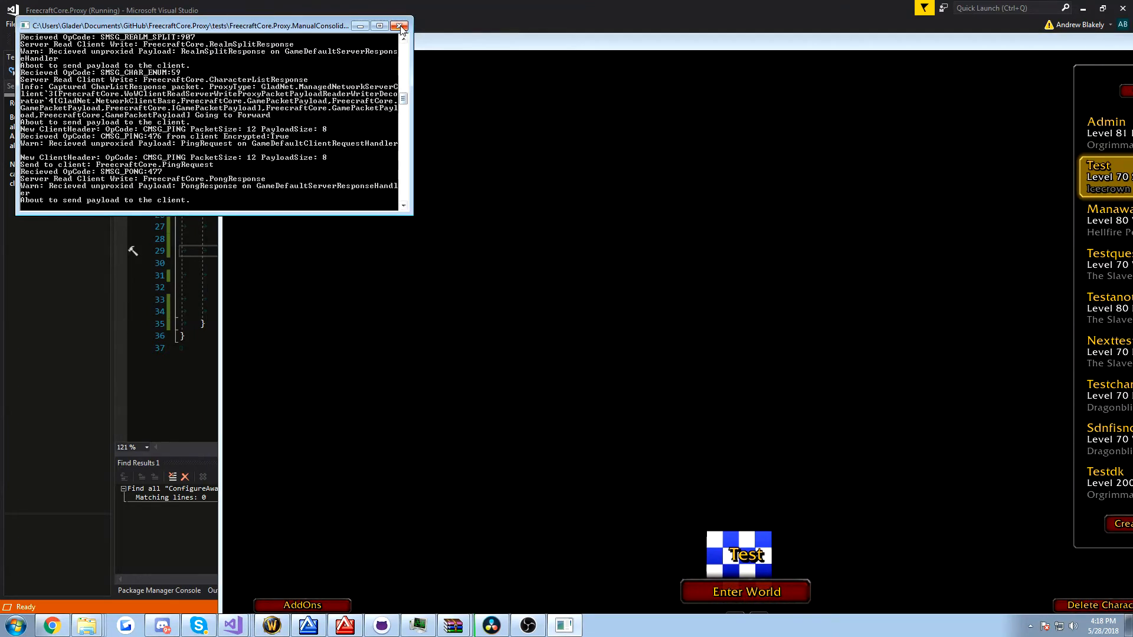
left_click(397, 26)
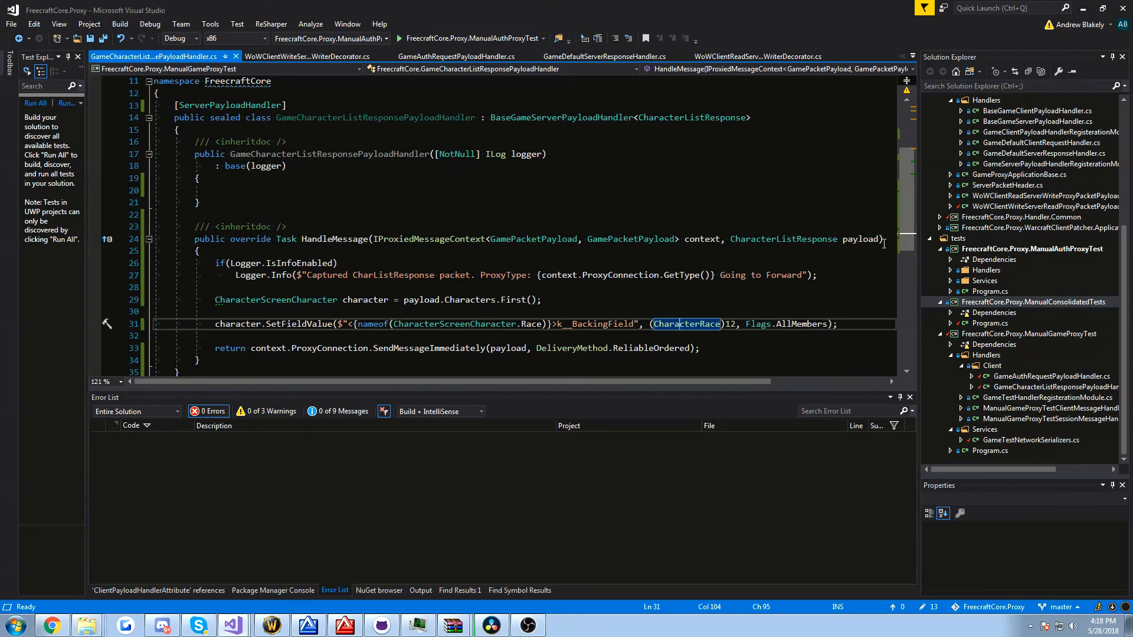
mouse_move(661, 418)
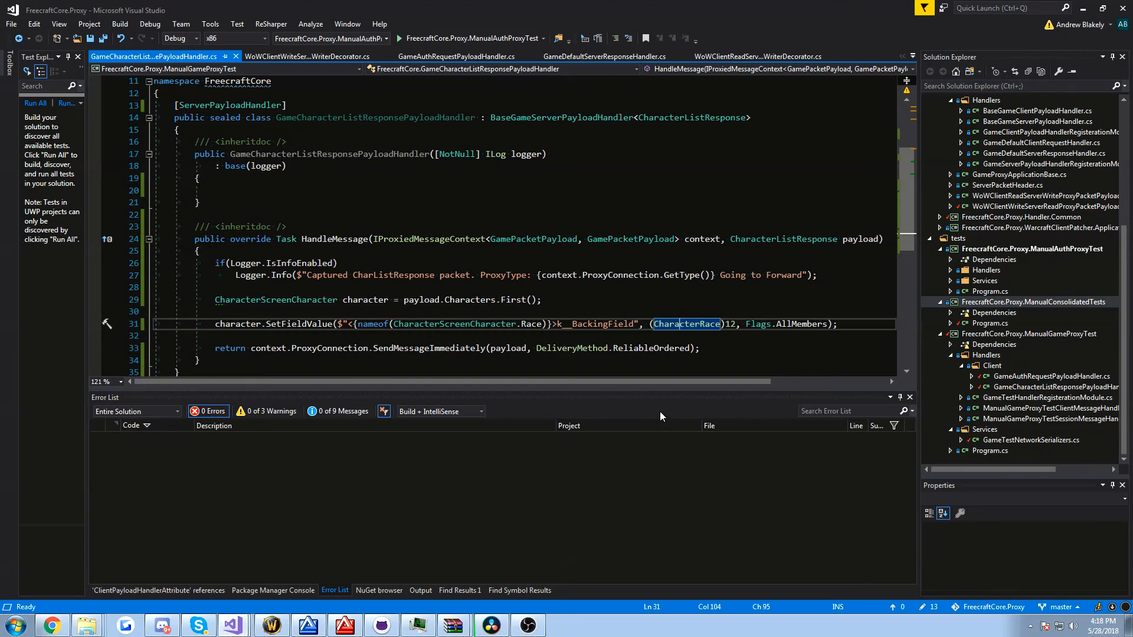
double_click(581, 323)
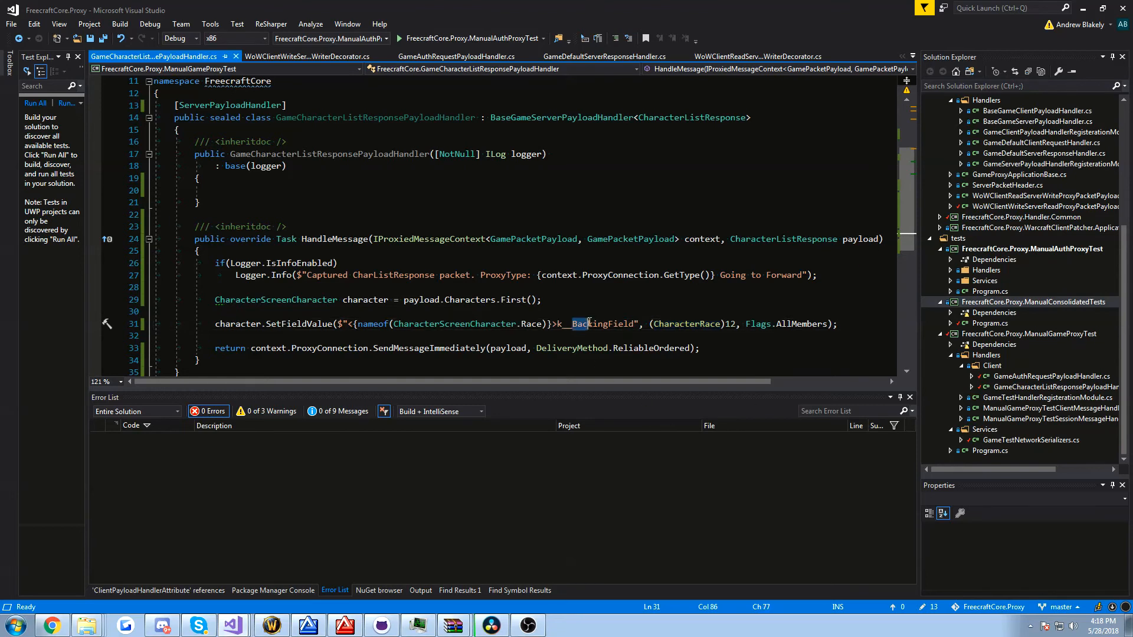
left_click(517, 299)
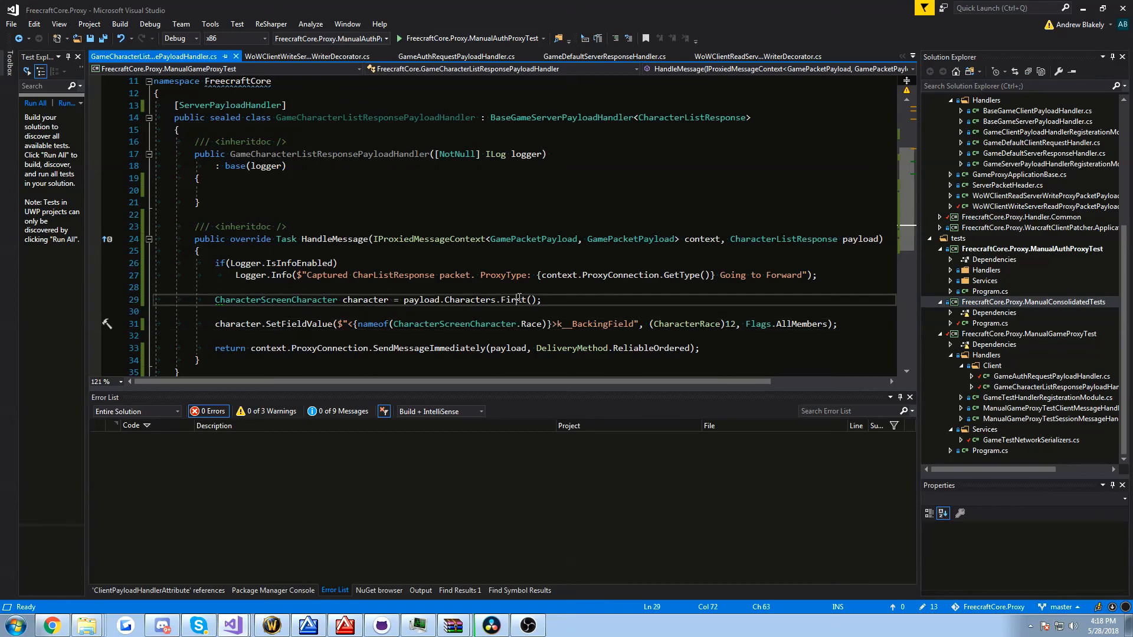
double_click(420, 300)
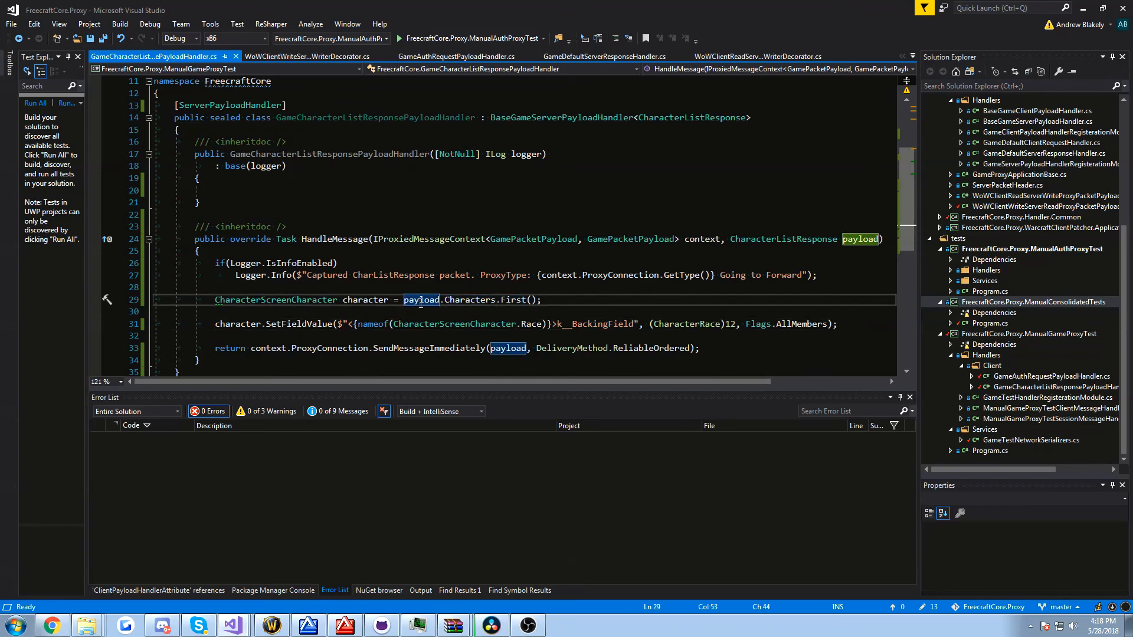